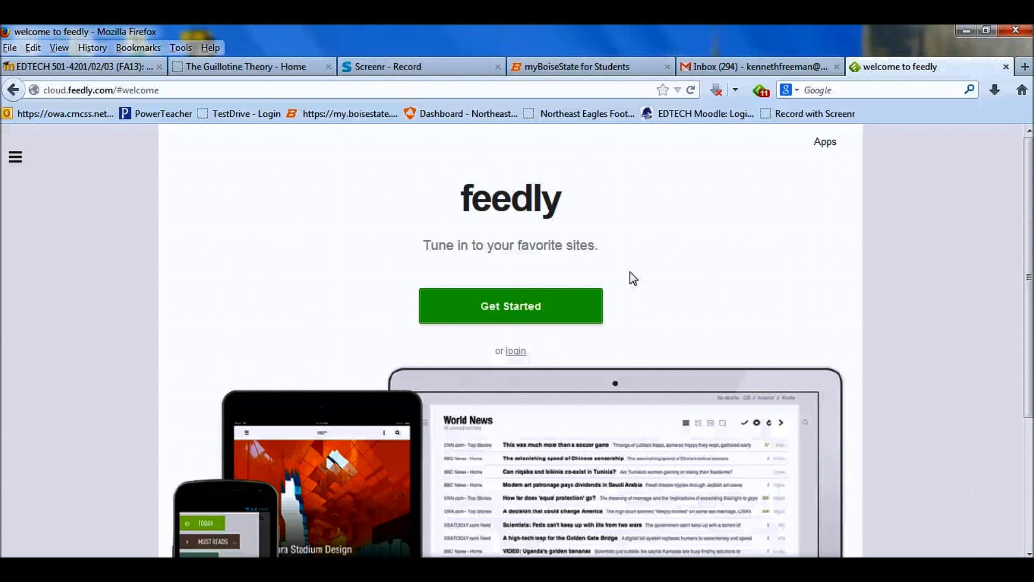
mouse_move(630, 258)
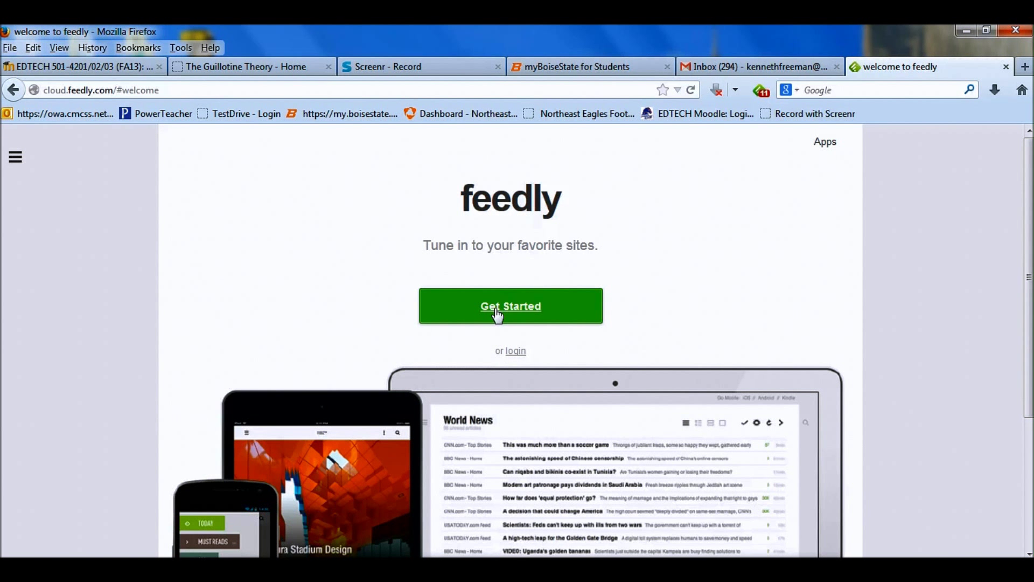
mouse_move(516, 350)
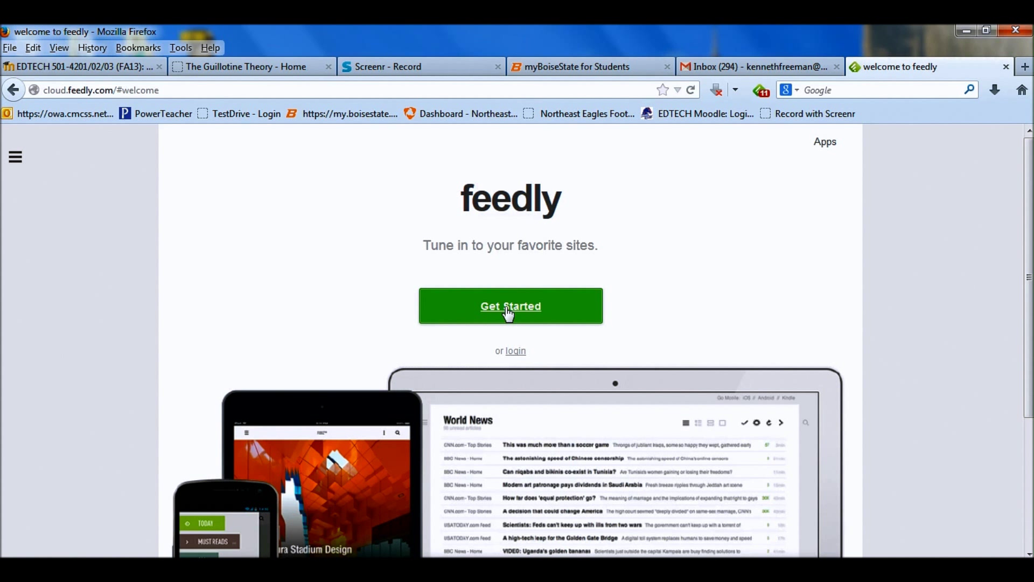
Start Feedly setup, browse the tech topic's suggested sites, and sign in with Google.
left_click(510, 304)
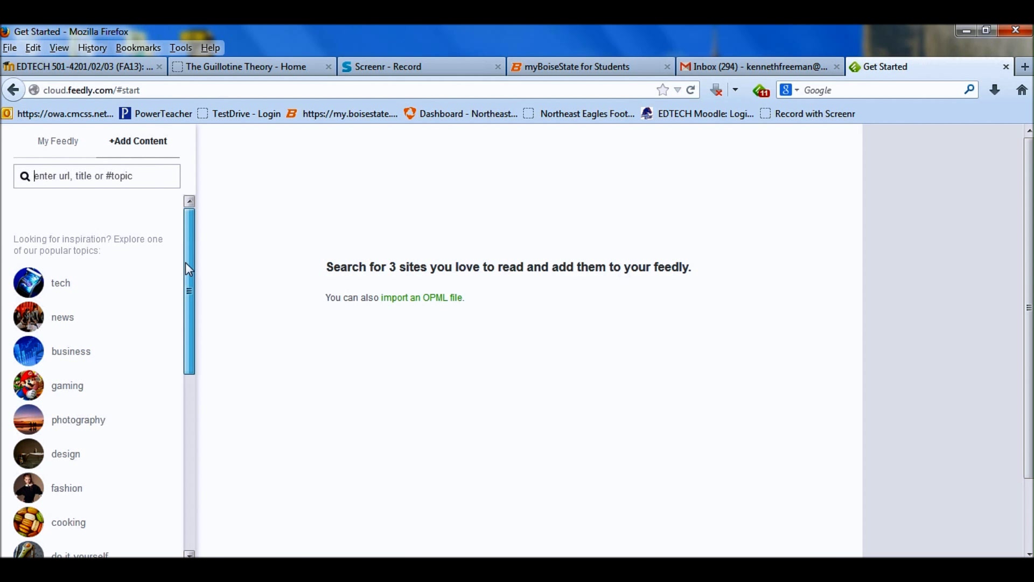
scroll("down", 3)
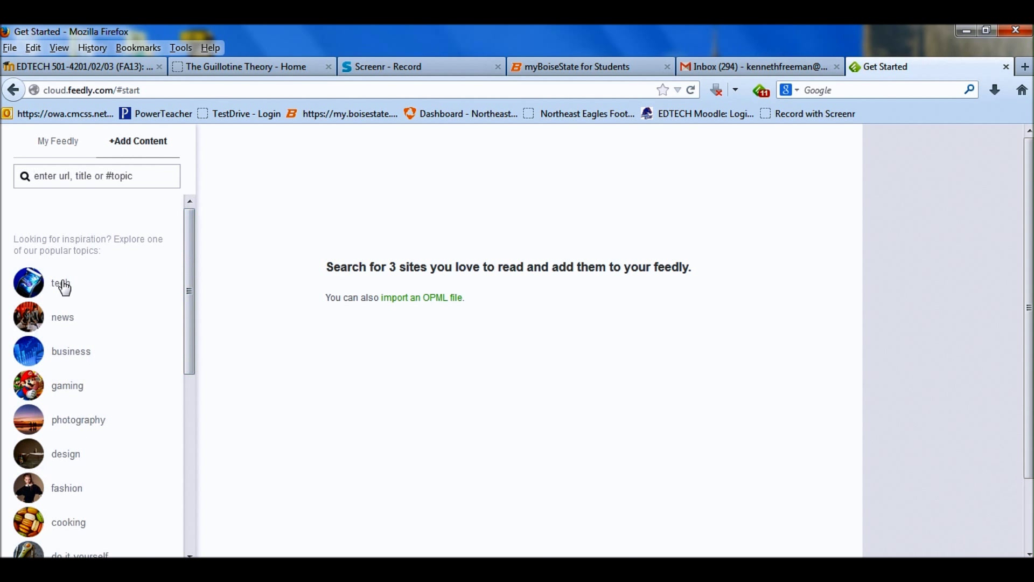
mouse_move(107, 302)
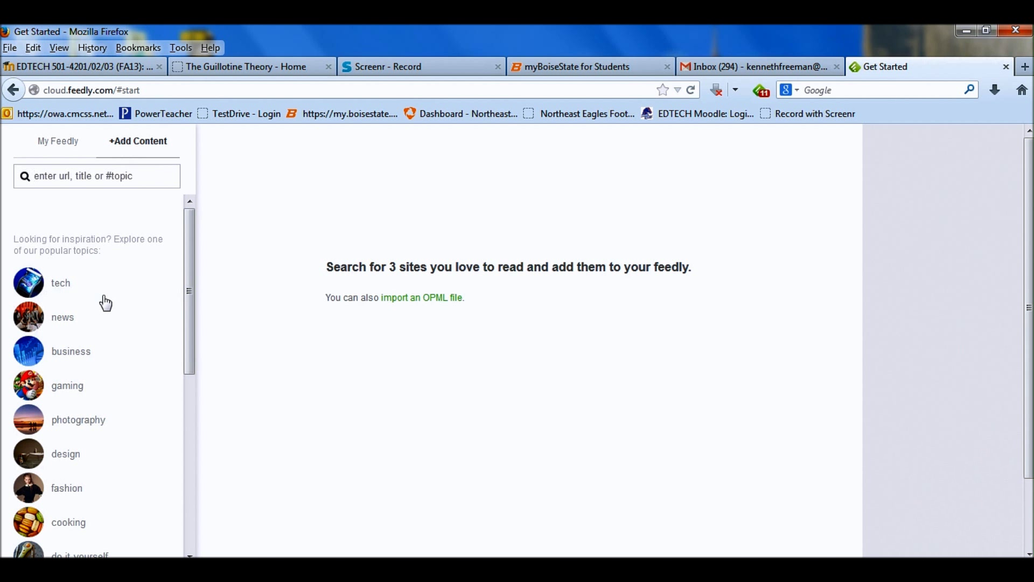
left_click(60, 283)
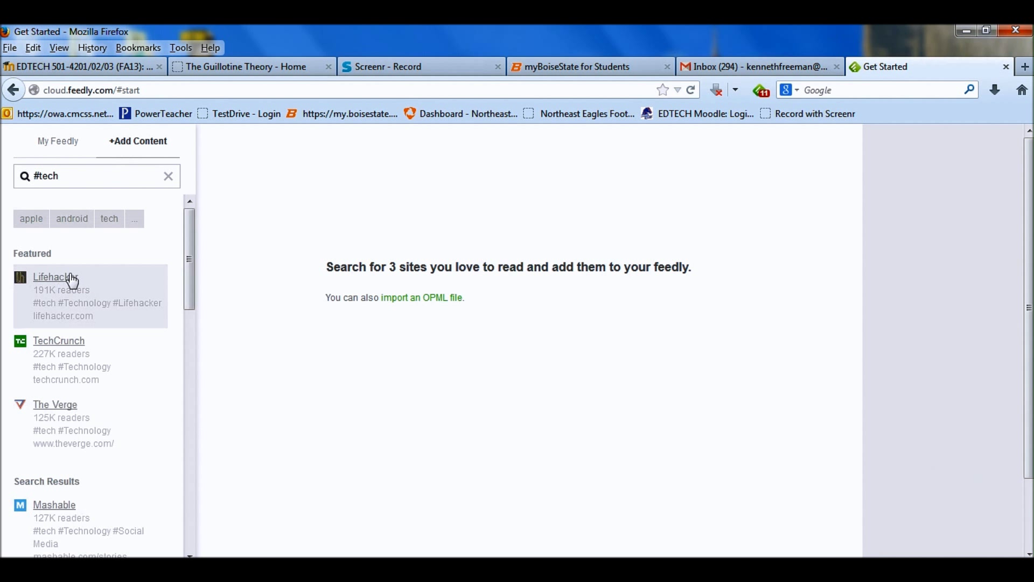
mouse_move(72, 410)
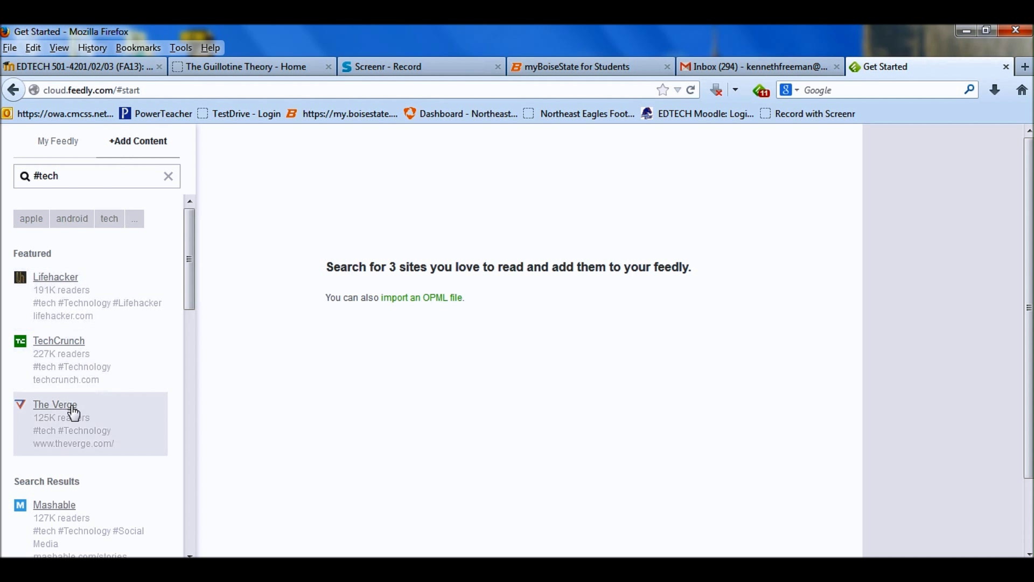
scroll("down", 3)
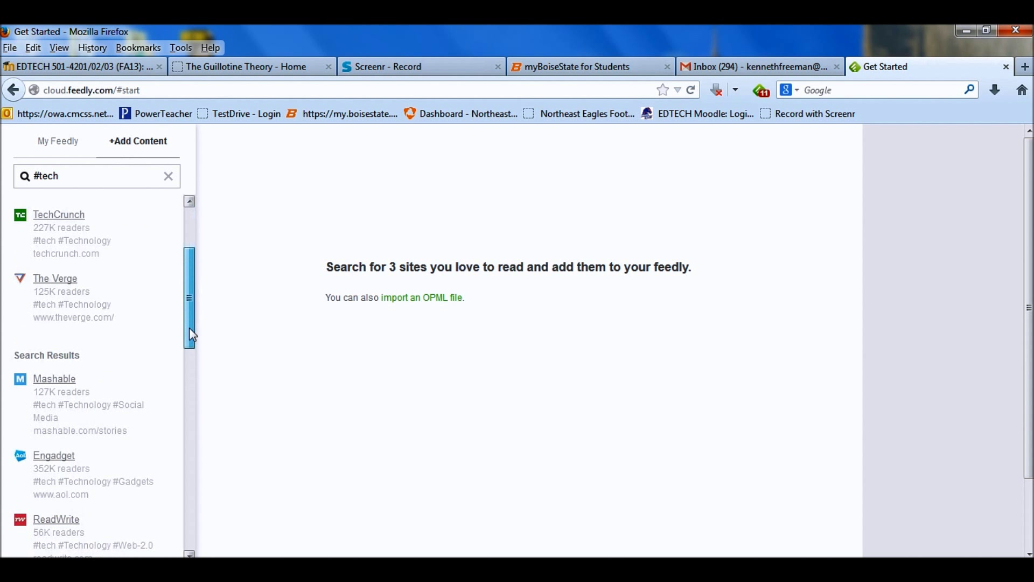
left_click(58, 141)
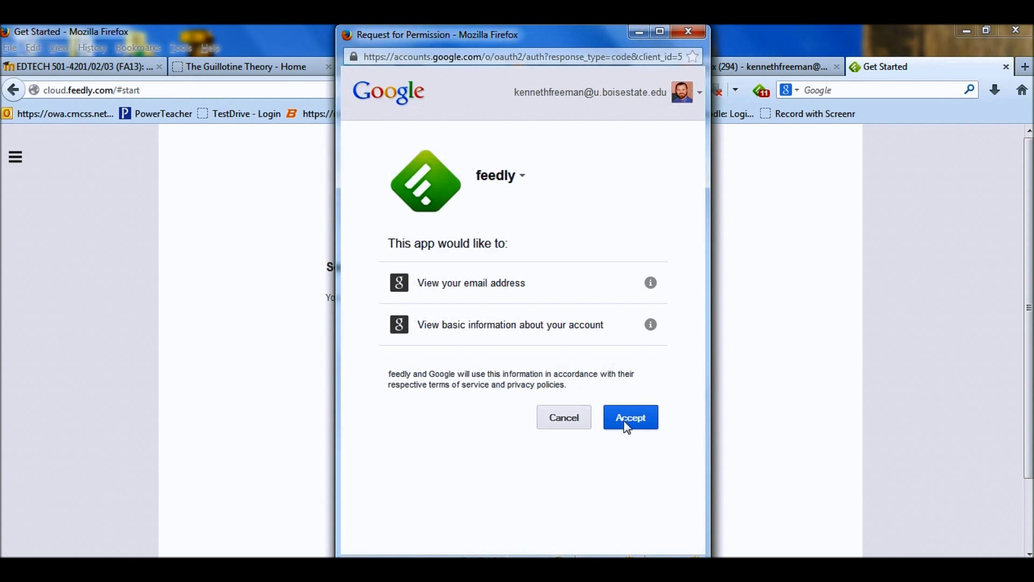
Accept Google's permission request so Feedly reaches its home page of sources.
left_click(629, 416)
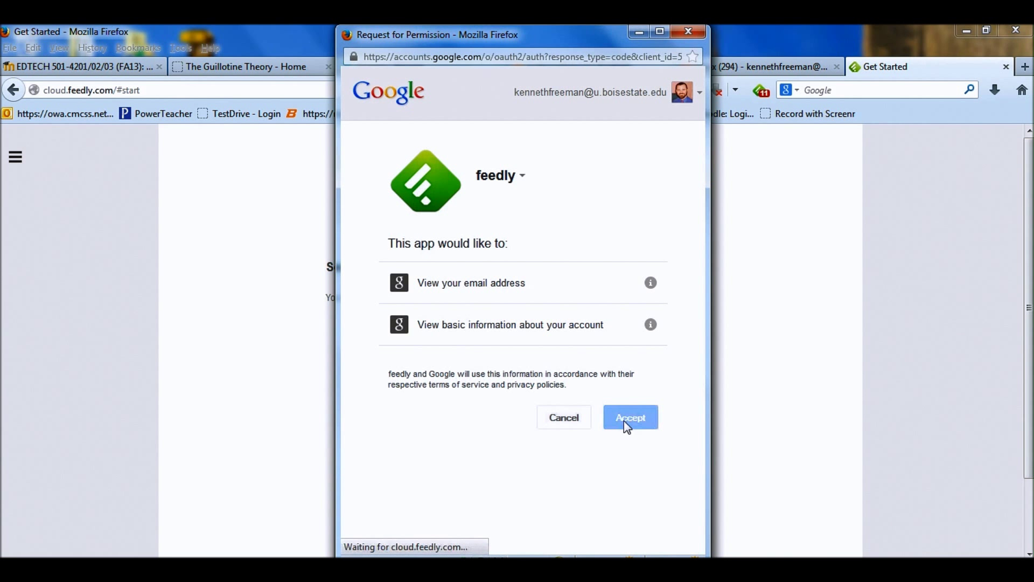
left_click(629, 417)
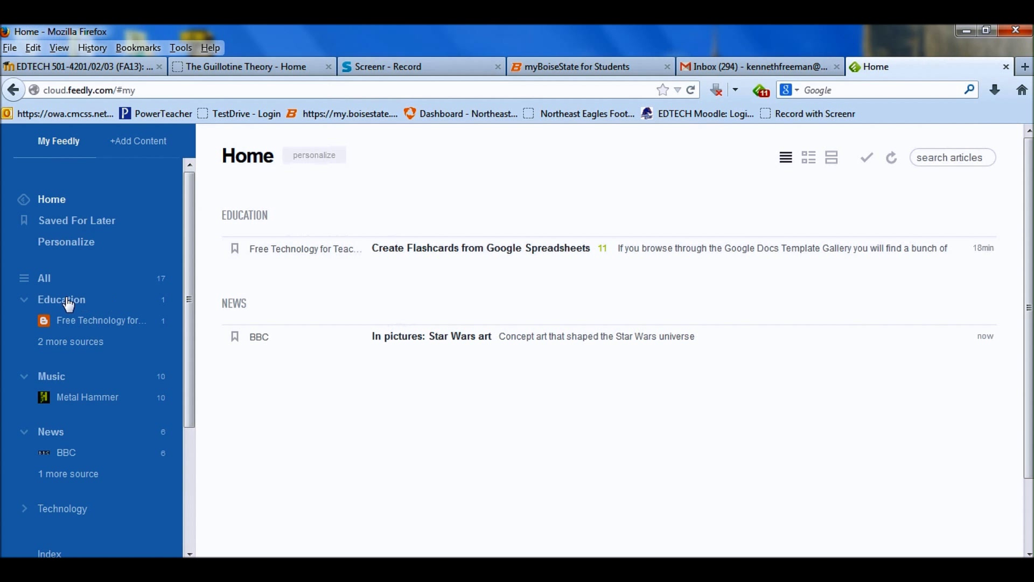
Expand Education and view the Free Technology for Teachers, European History and History News Network feeds.
scroll("down", 3)
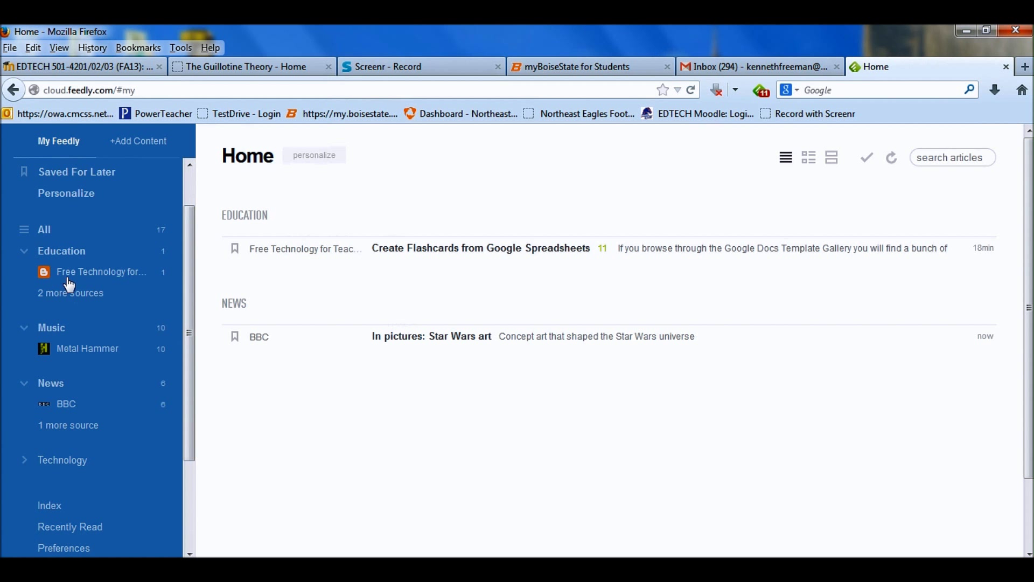
left_click(70, 293)
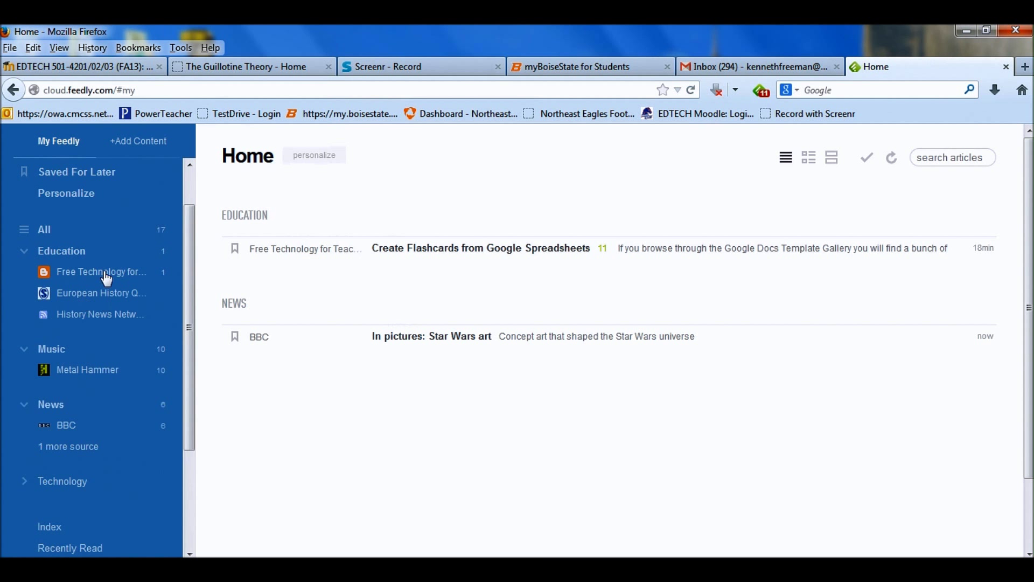
mouse_move(65, 277)
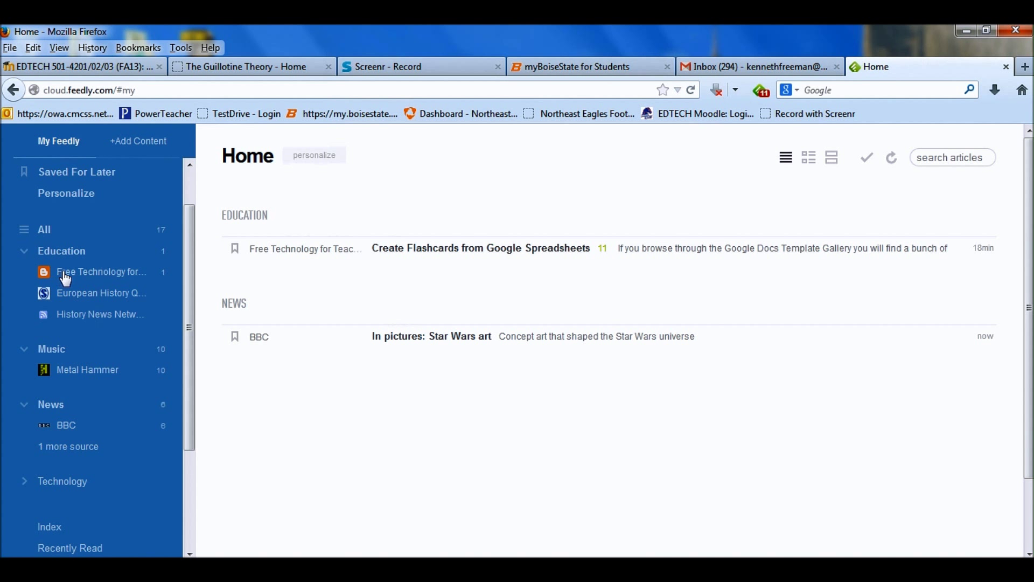
left_click(101, 272)
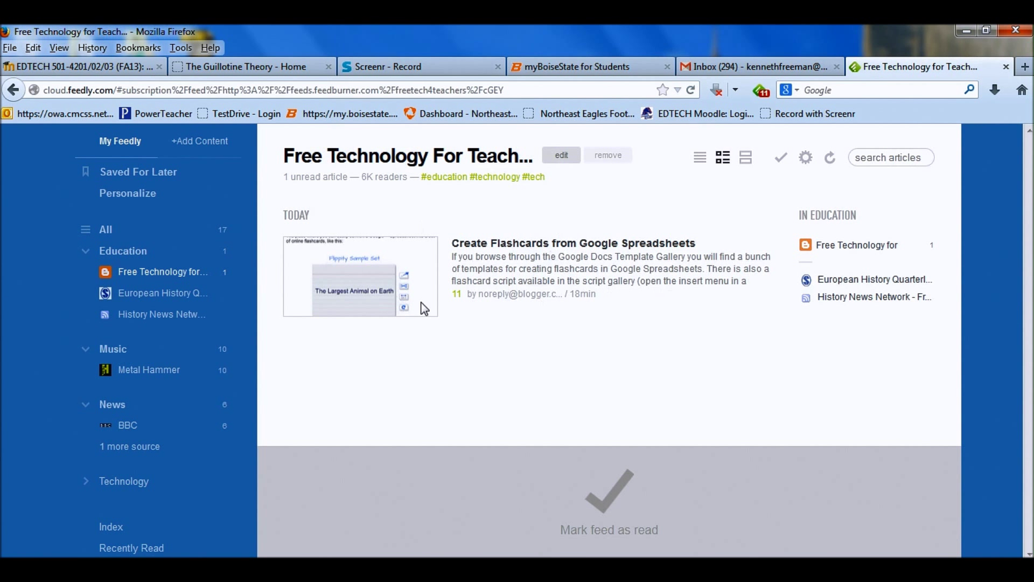
mouse_move(435, 205)
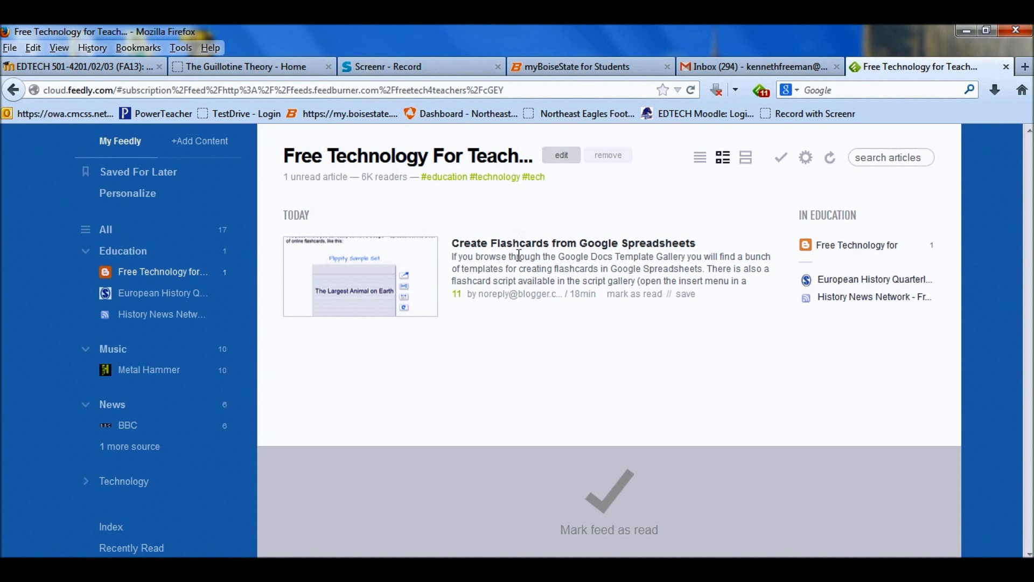
mouse_move(600, 257)
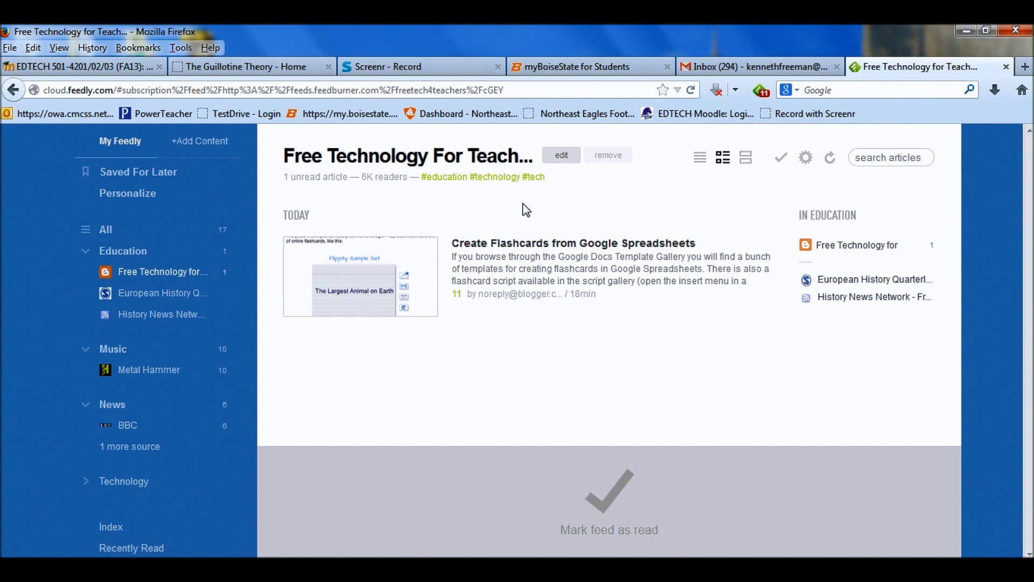
mouse_move(377, 278)
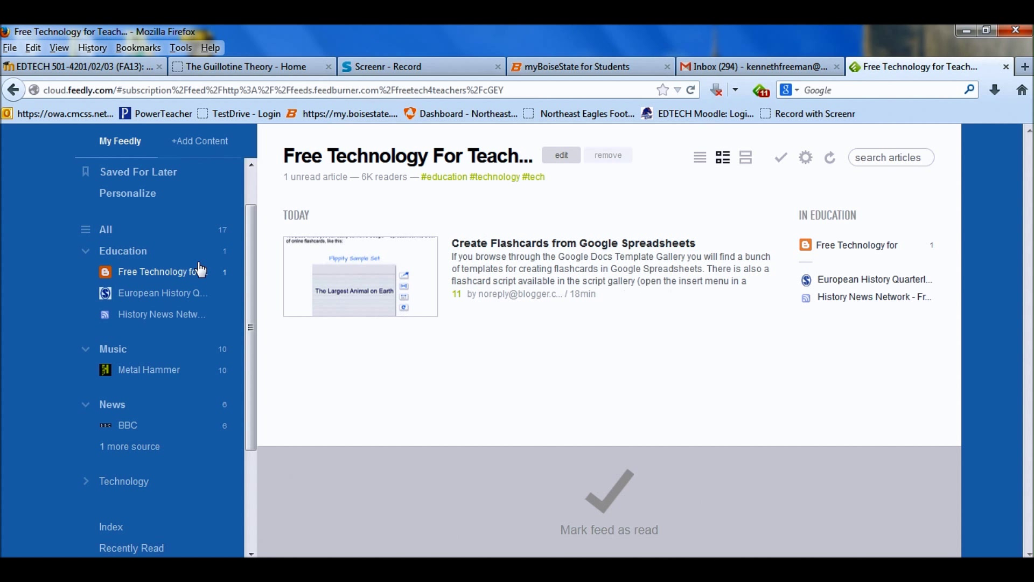
left_click(163, 293)
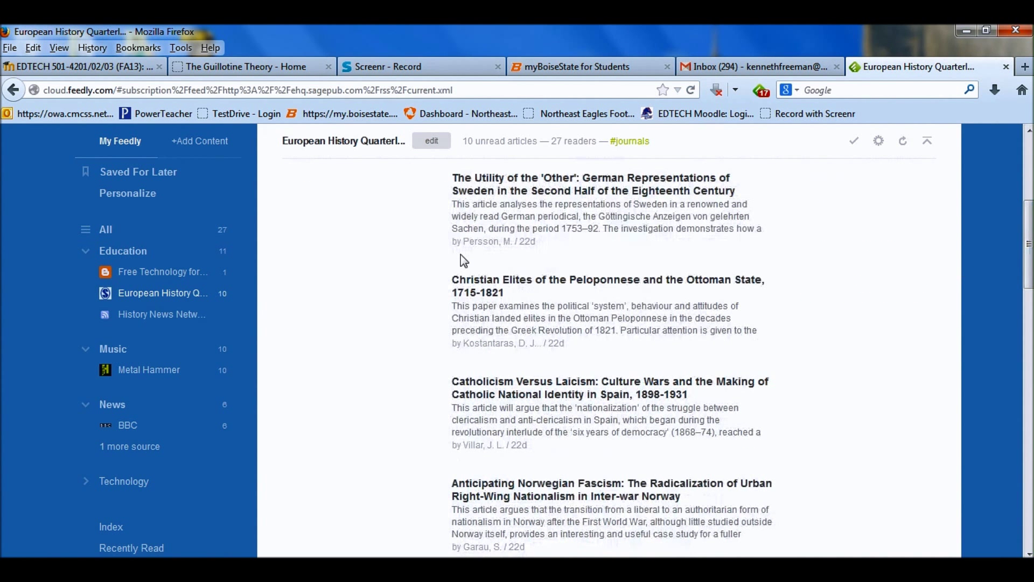
mouse_move(881, 257)
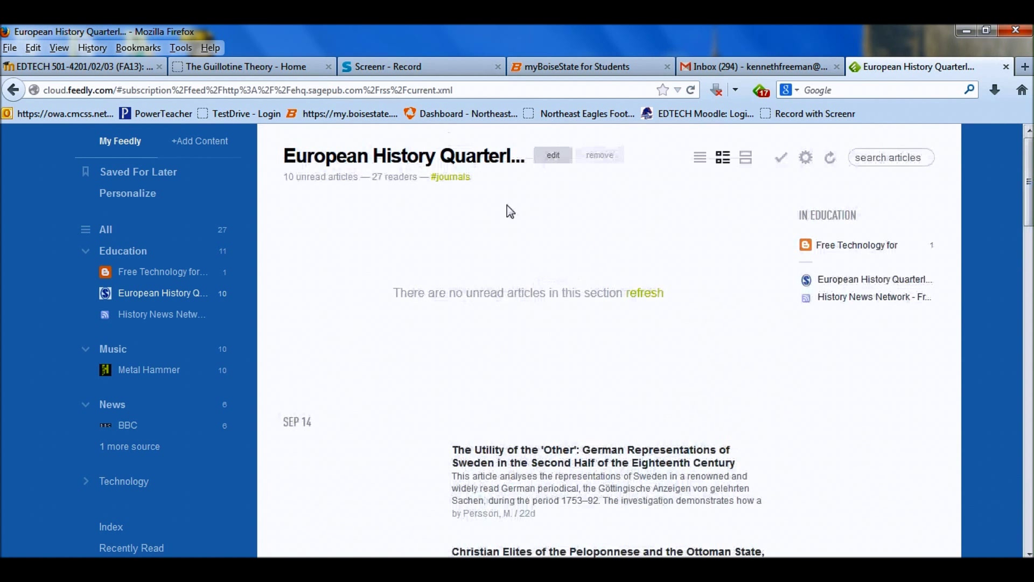
left_click(160, 314)
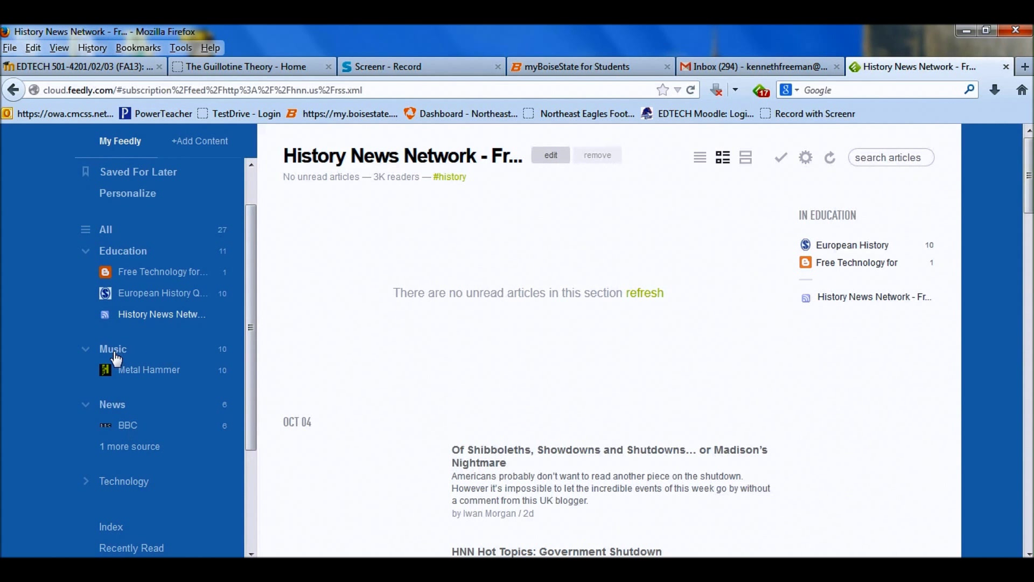
mouse_move(132, 374)
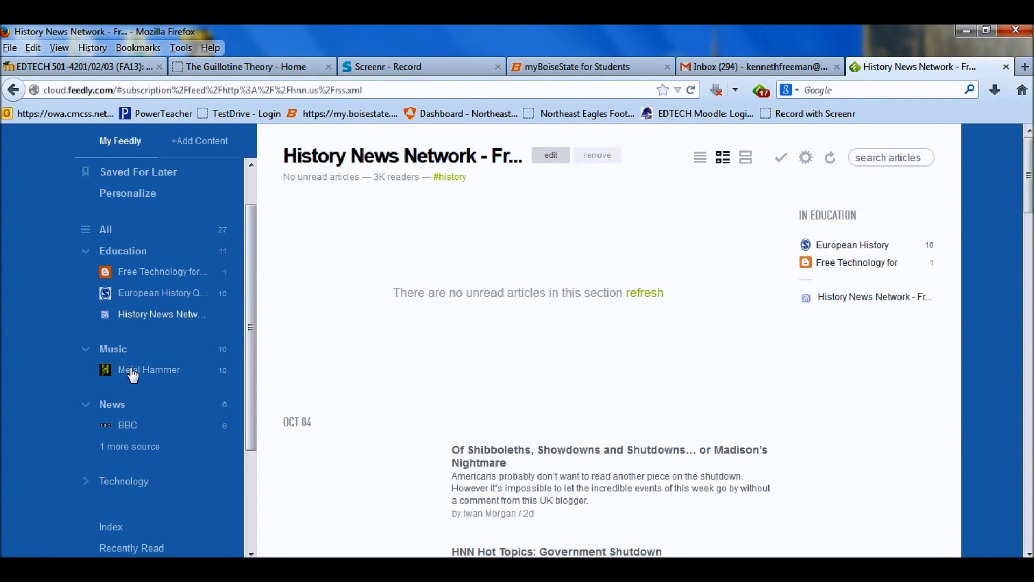
mouse_move(117, 441)
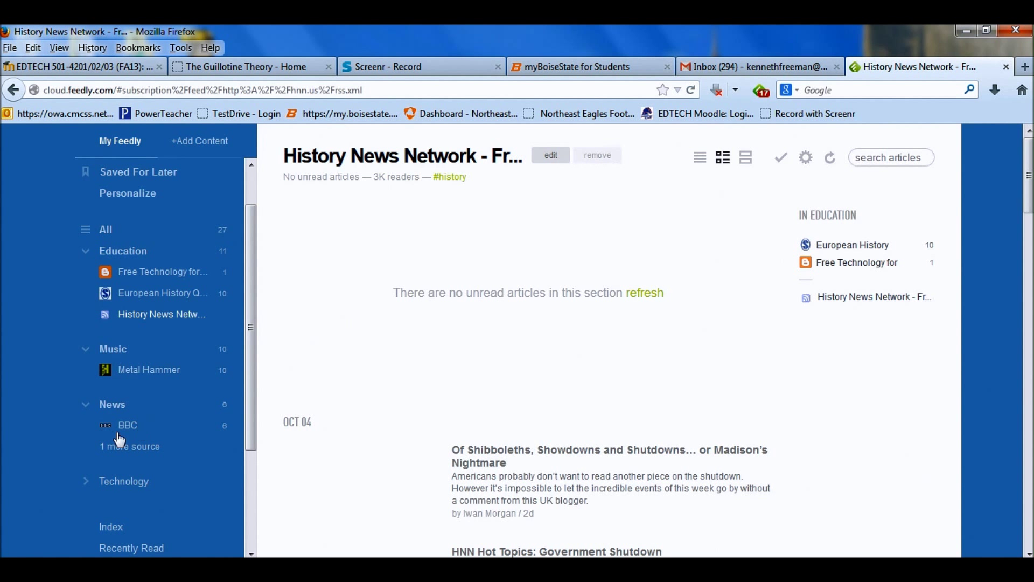
Reveal the remaining News source and view the Technology category's Lifehacker articles.
left_click(130, 446)
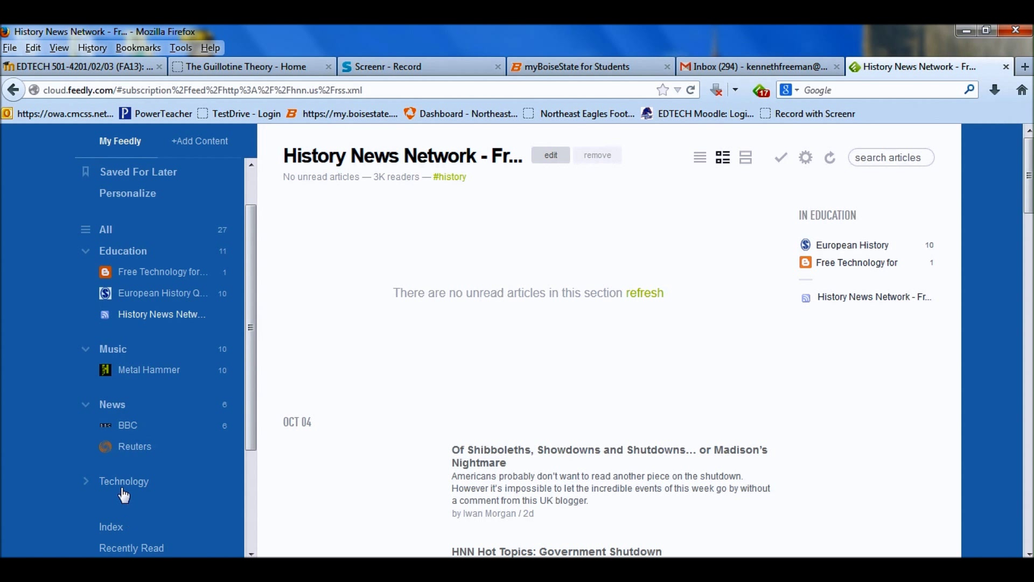
left_click(123, 480)
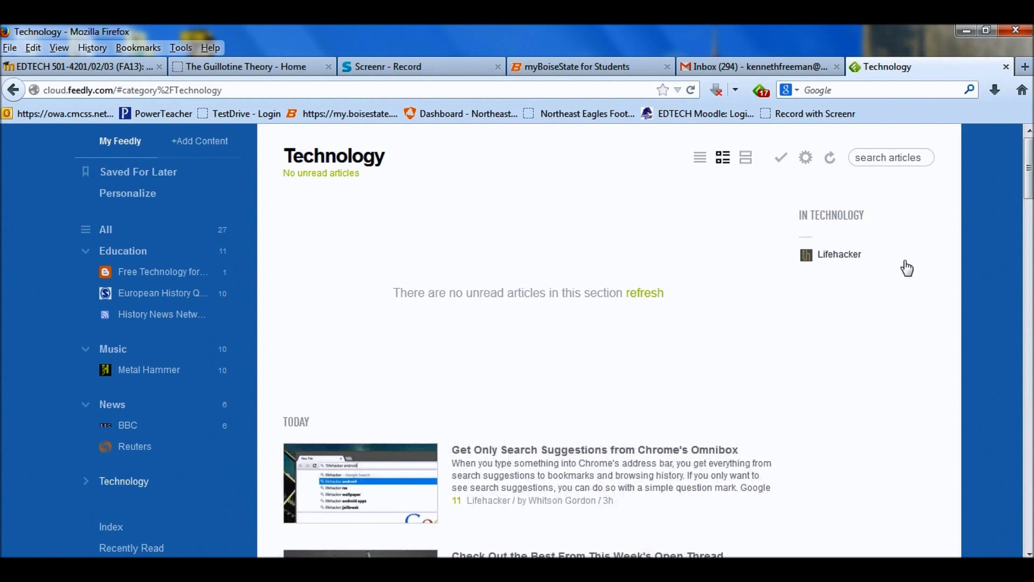
scroll("down", 3)
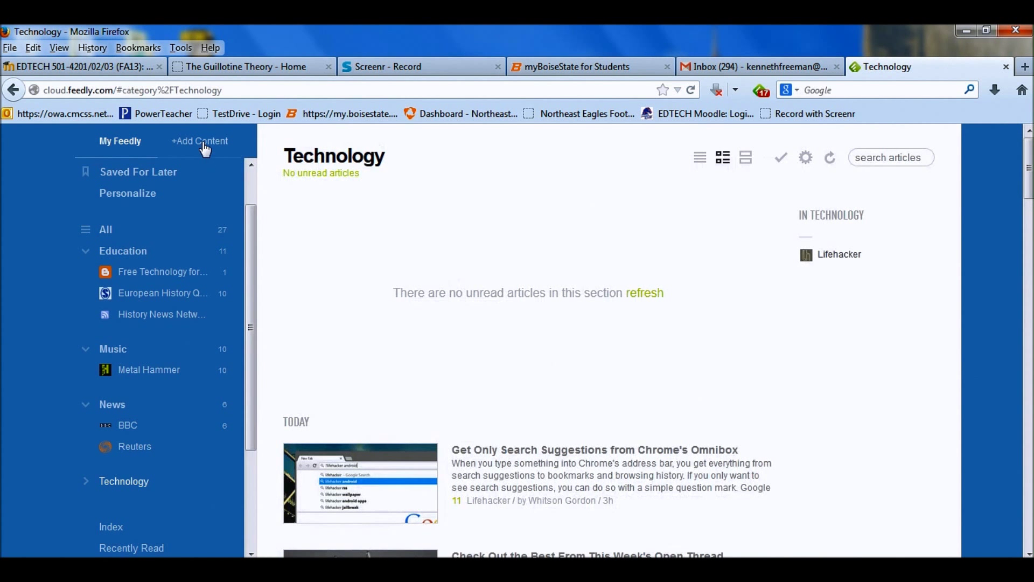
Begin adding content in Feedly, then switch to The Guillotine Theory website.
left_click(200, 141)
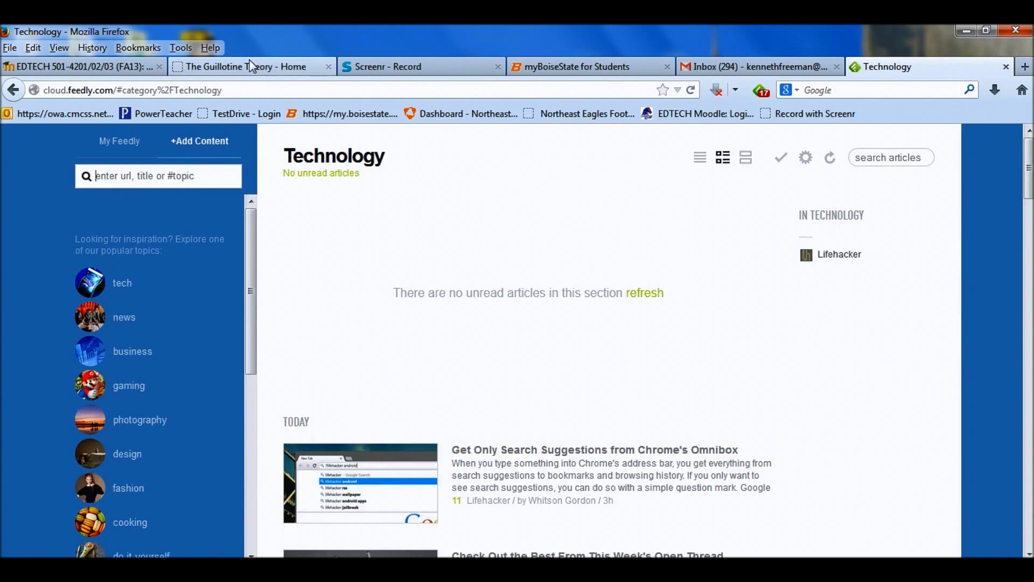
left_click(245, 66)
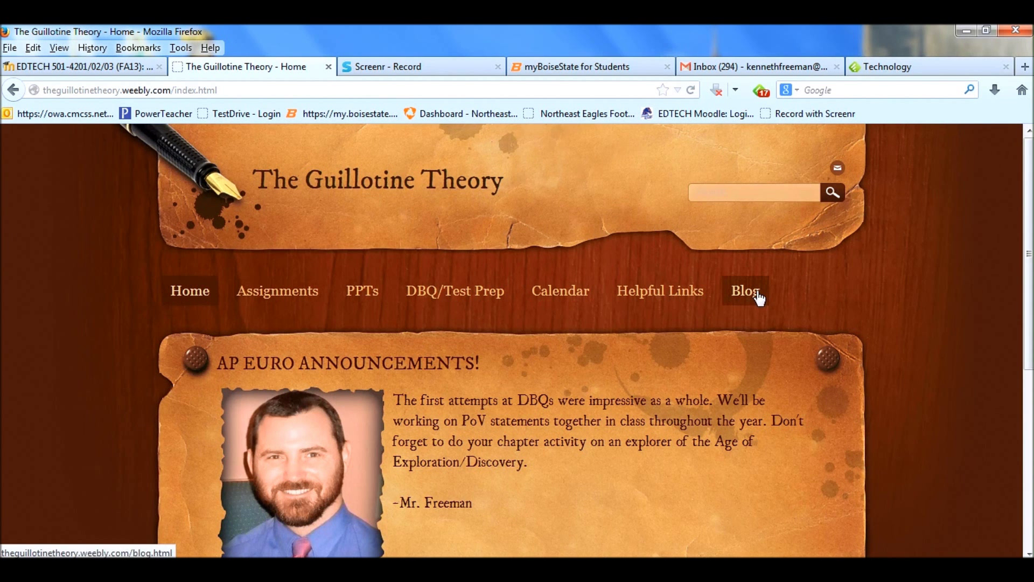
Go to the AP Euro Blog page and copy its RSS Feed link address.
left_click(744, 290)
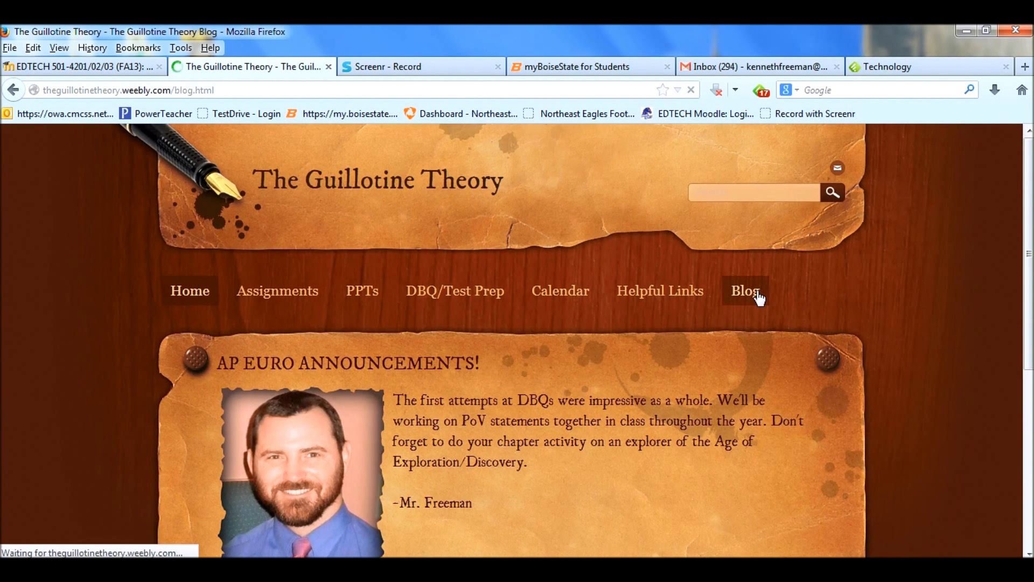
left_click(745, 290)
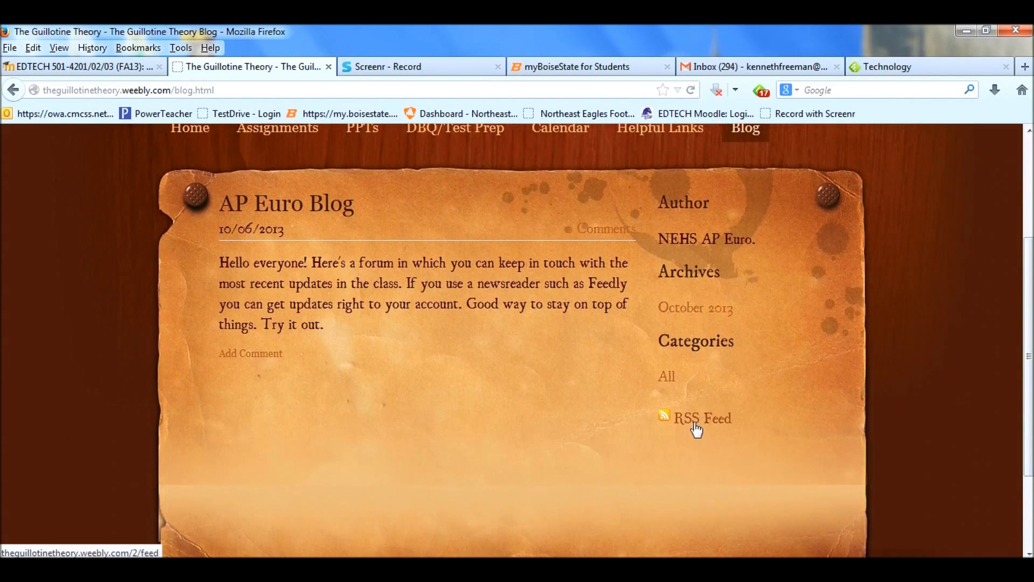
mouse_move(698, 426)
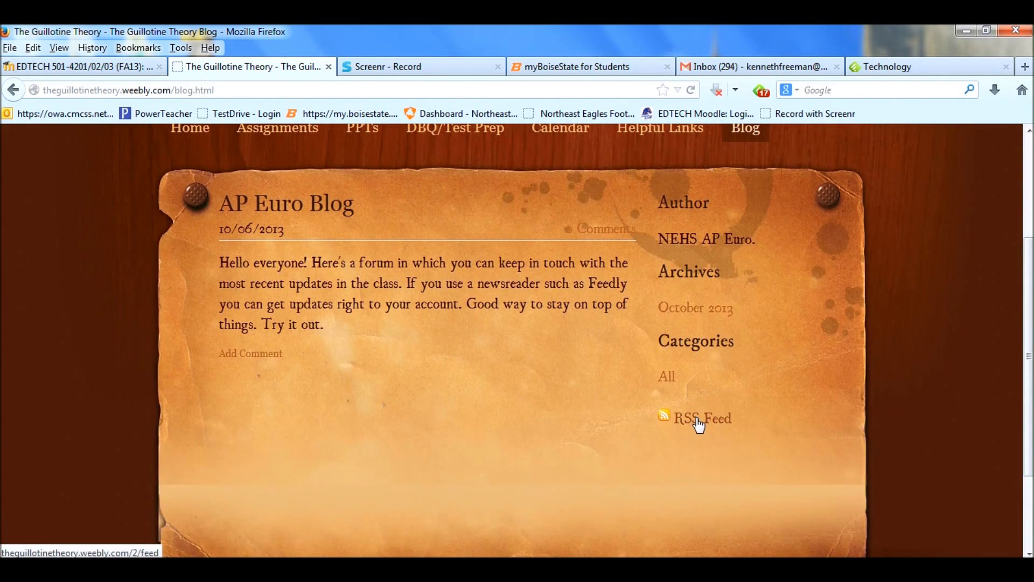
right_click(702, 418)
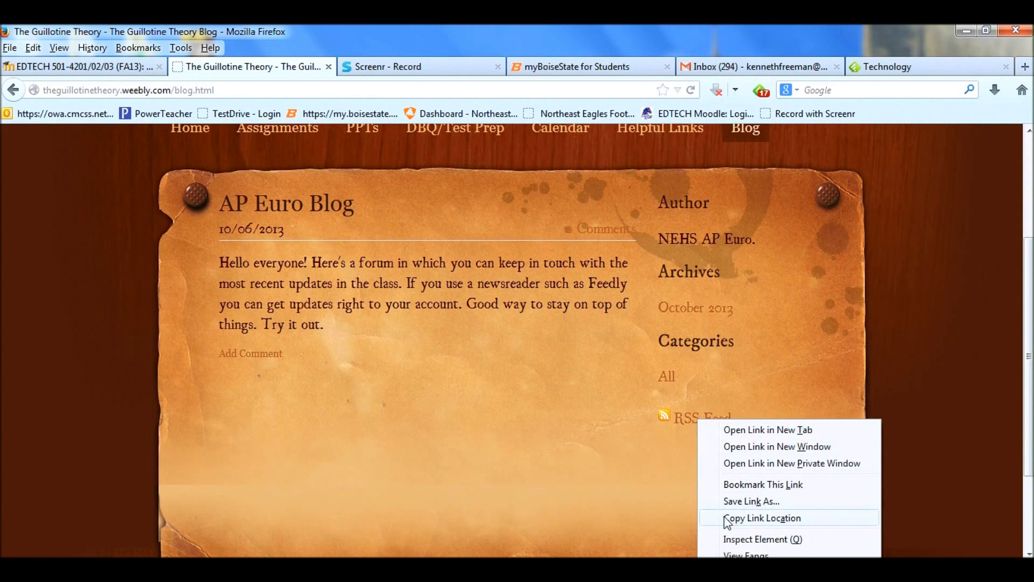
left_click(762, 518)
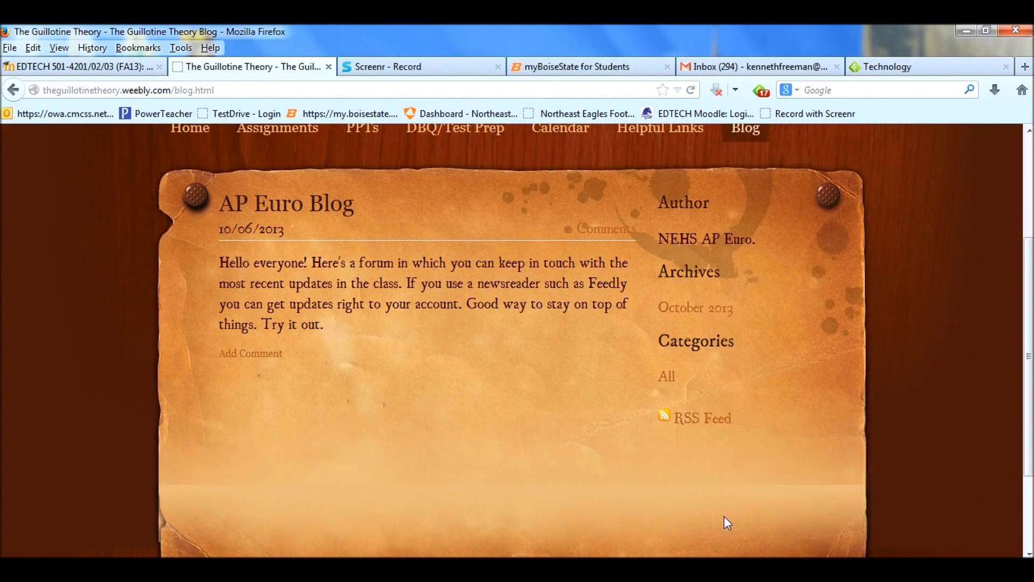
mouse_move(904, 75)
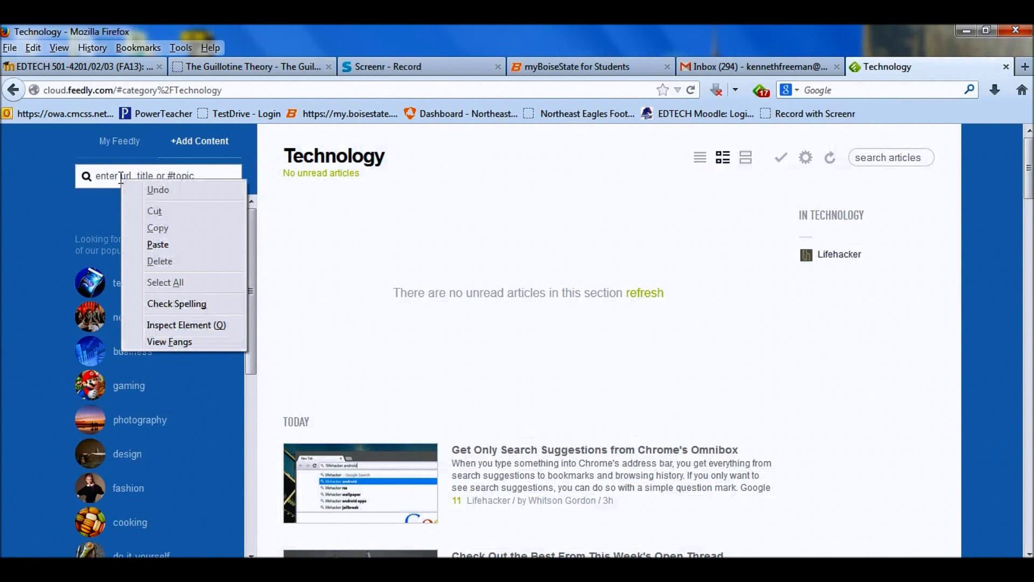
Search the pasted feed URL and add The Guillotine Theory source under Education.
left_click(158, 245)
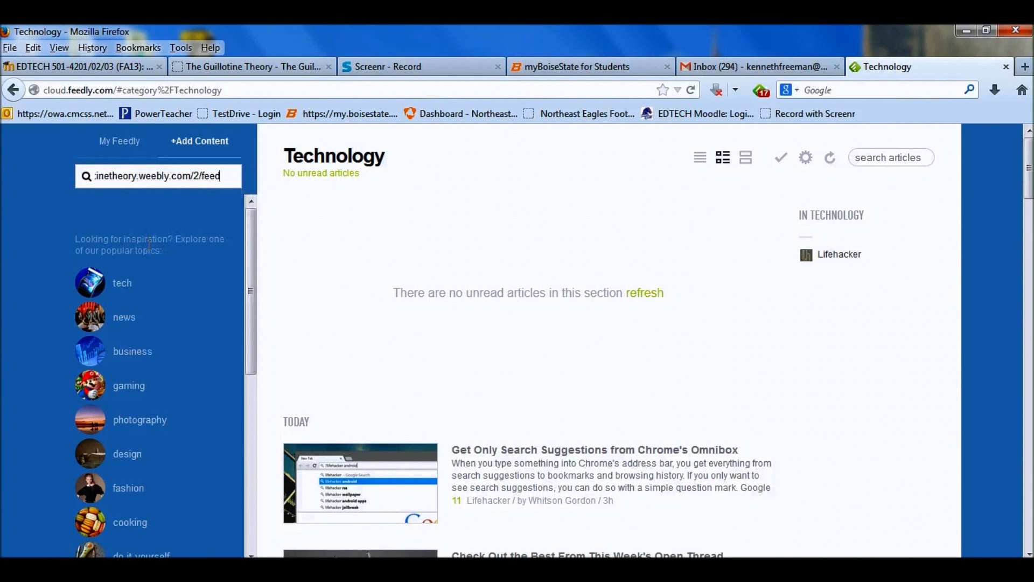
key("Return")
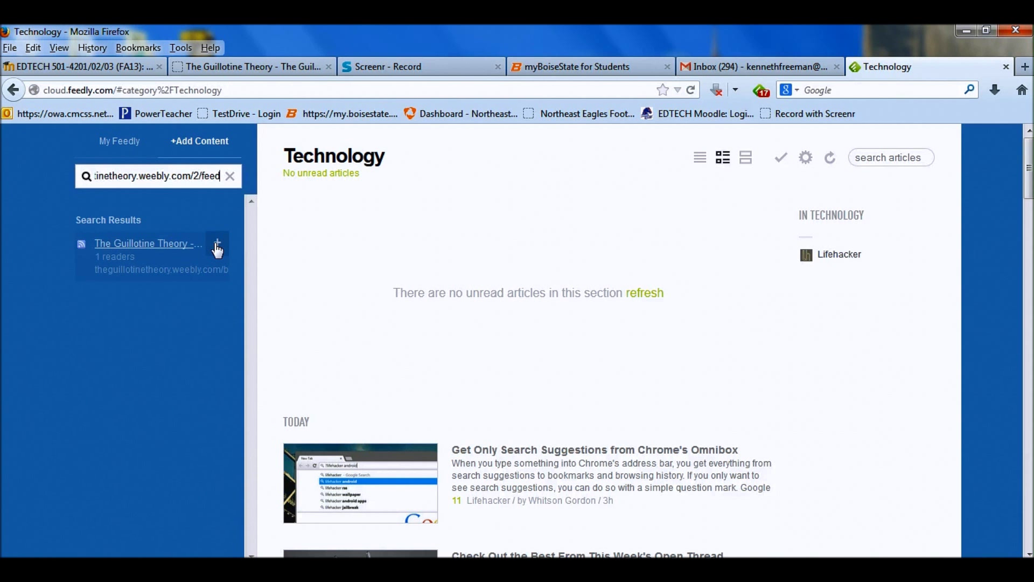
left_click(216, 245)
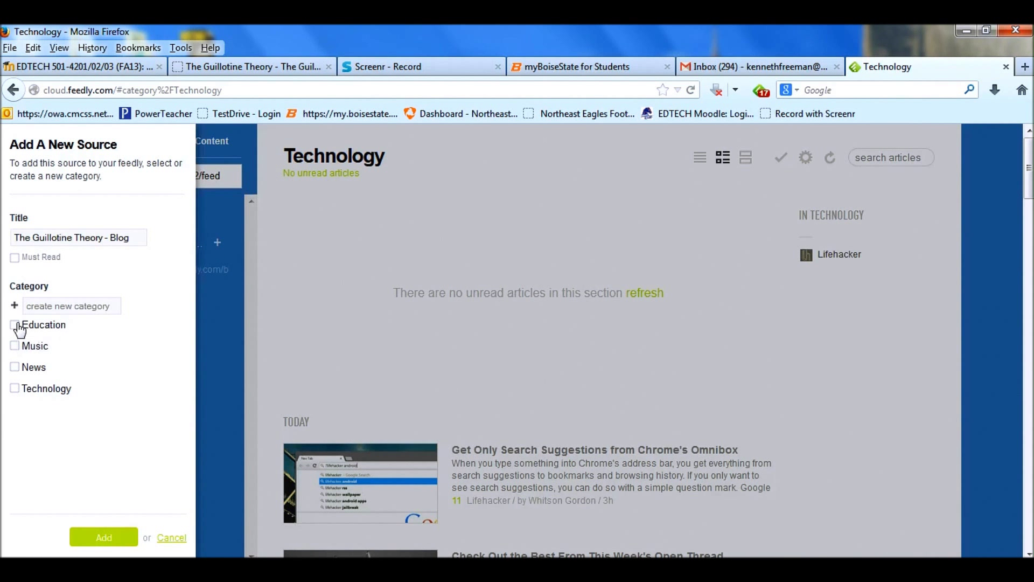
left_click(14, 324)
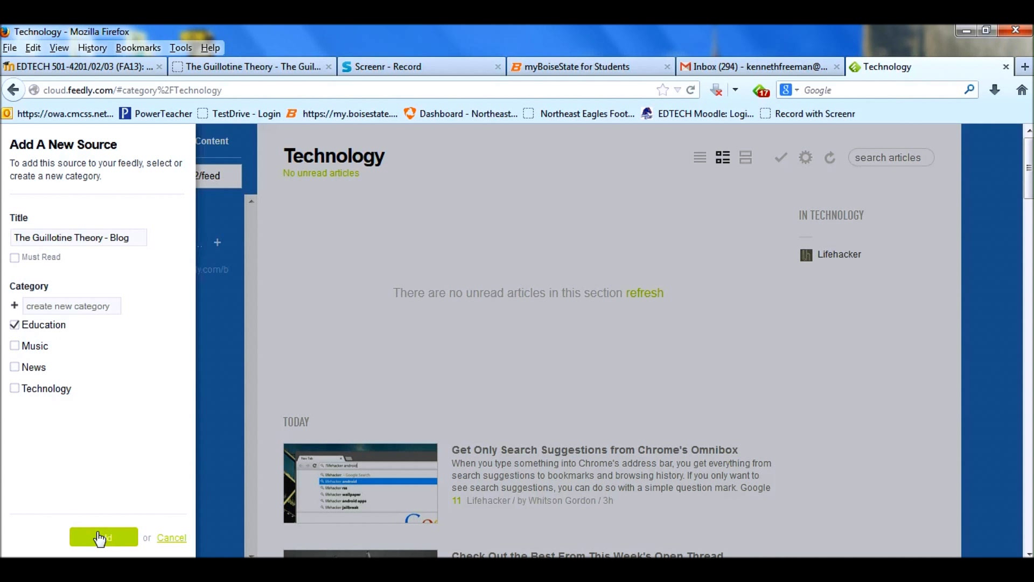
left_click(103, 536)
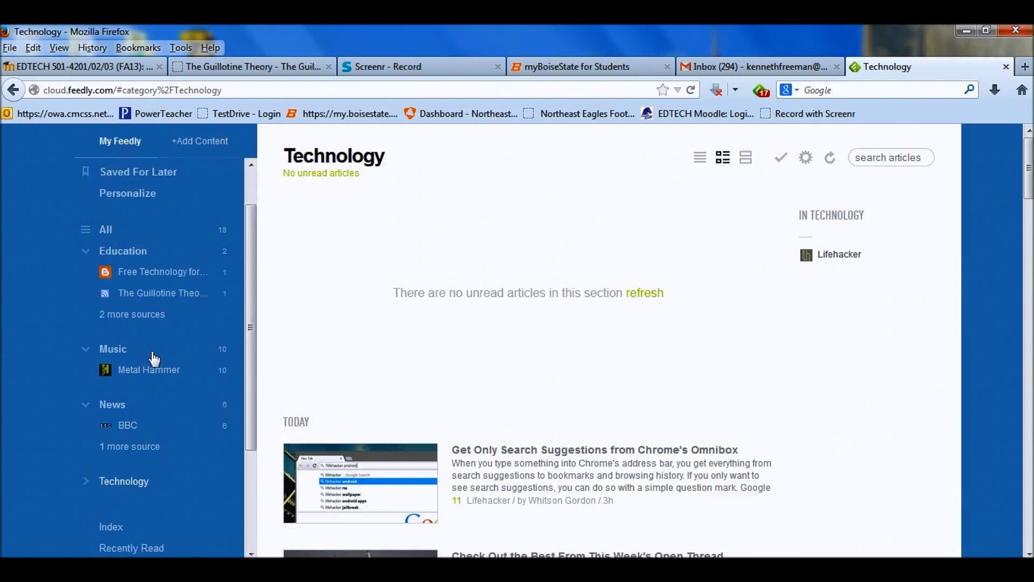
Read The Guillotine Theory feed's unread AP Euro Blog post.
left_click(163, 293)
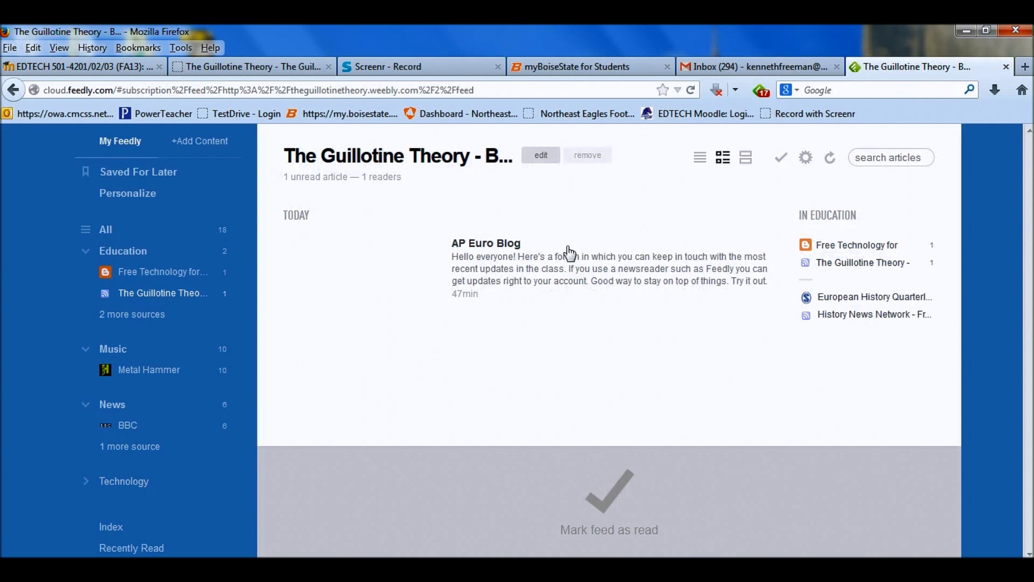
mouse_move(590, 264)
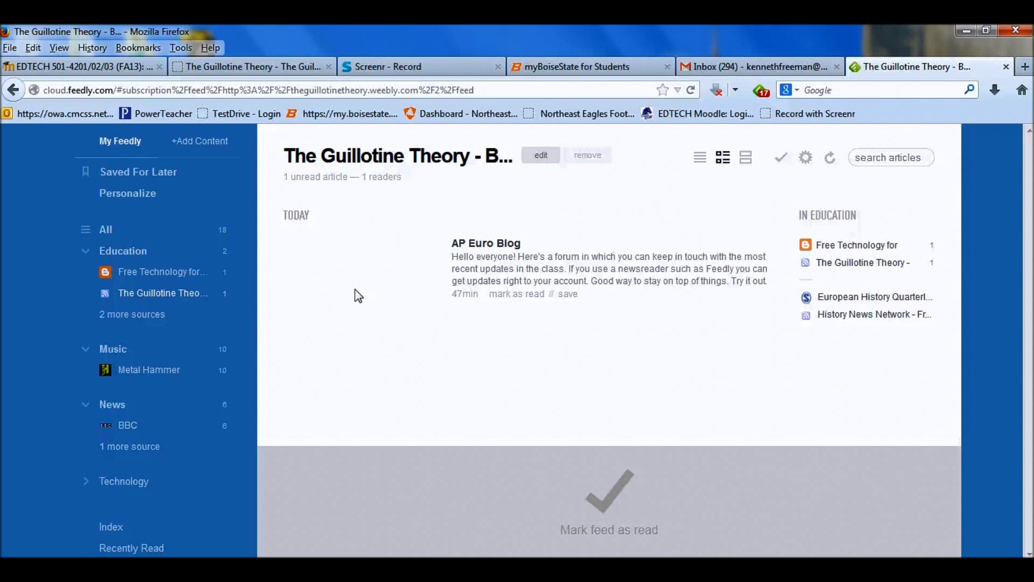
mouse_move(386, 290)
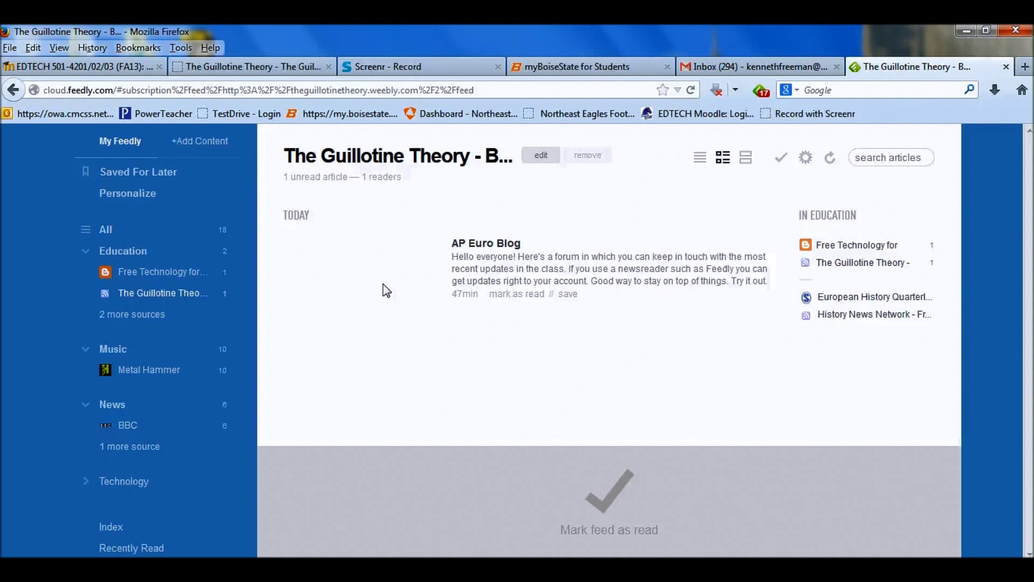
mouse_move(362, 248)
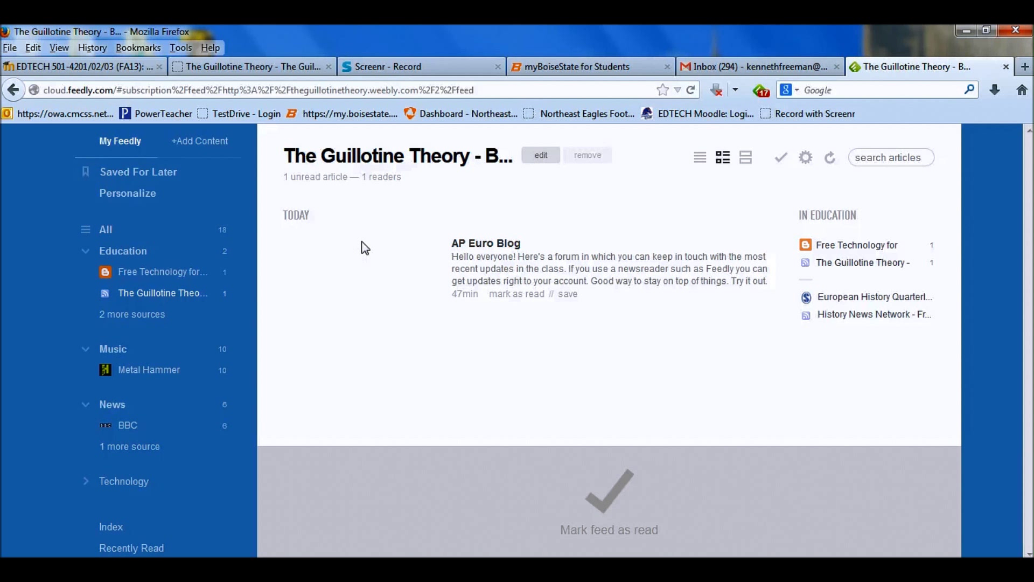
mouse_move(348, 275)
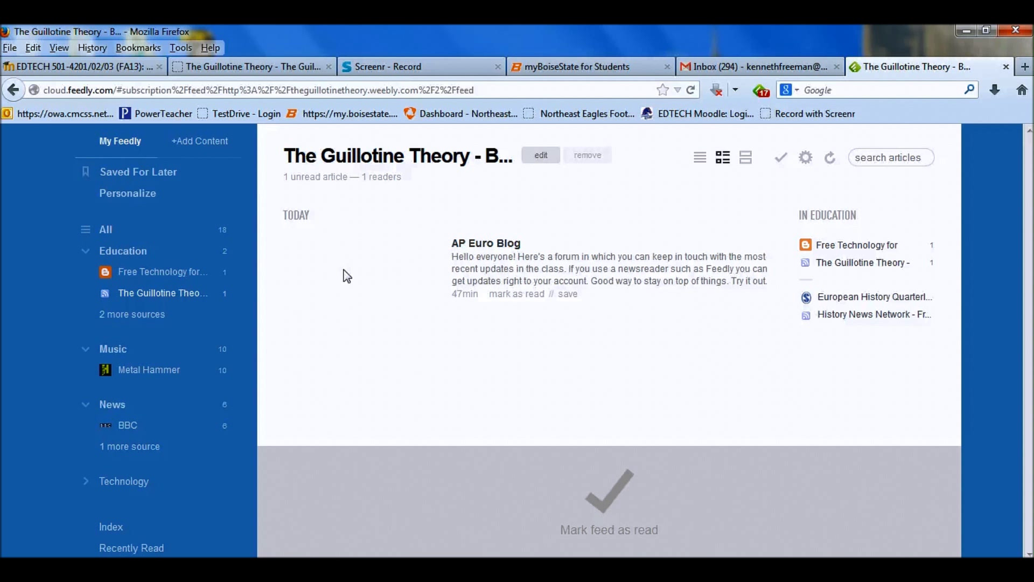